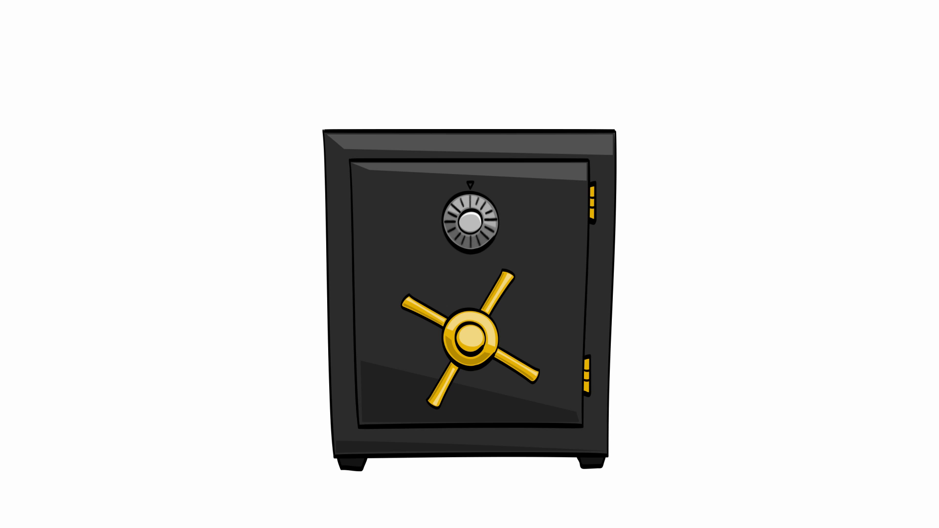
- Play the explainer through to the AWS compliance end card with 'aws.amazon.com/comp' written beneath the logo
click(468, 341)
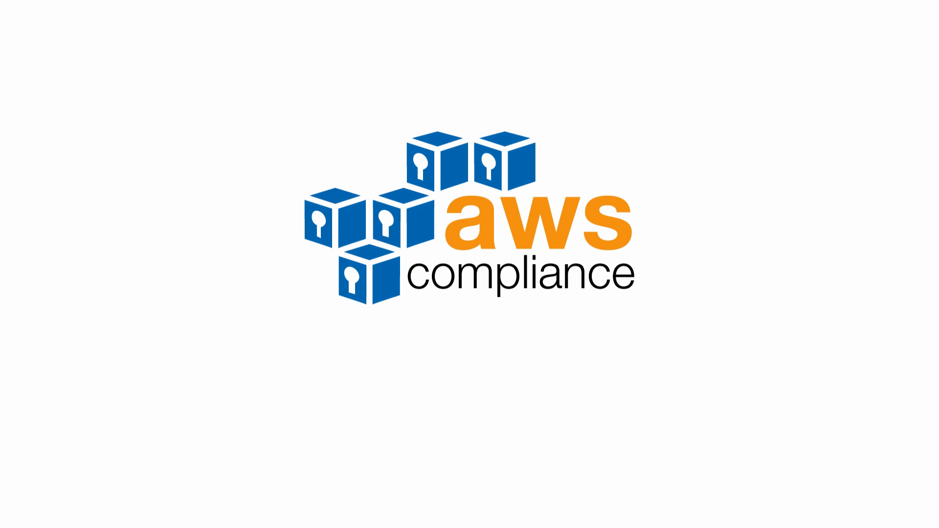
text(aws.amazon.com/comp)
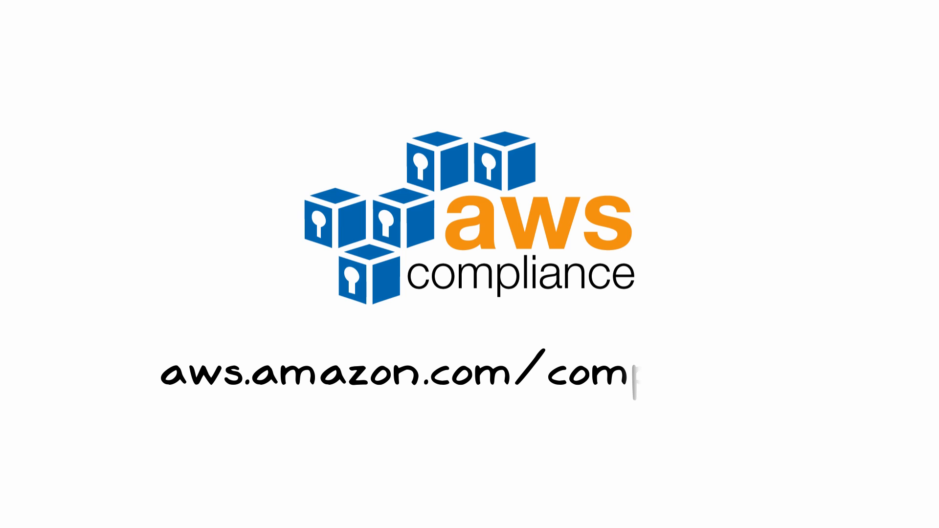